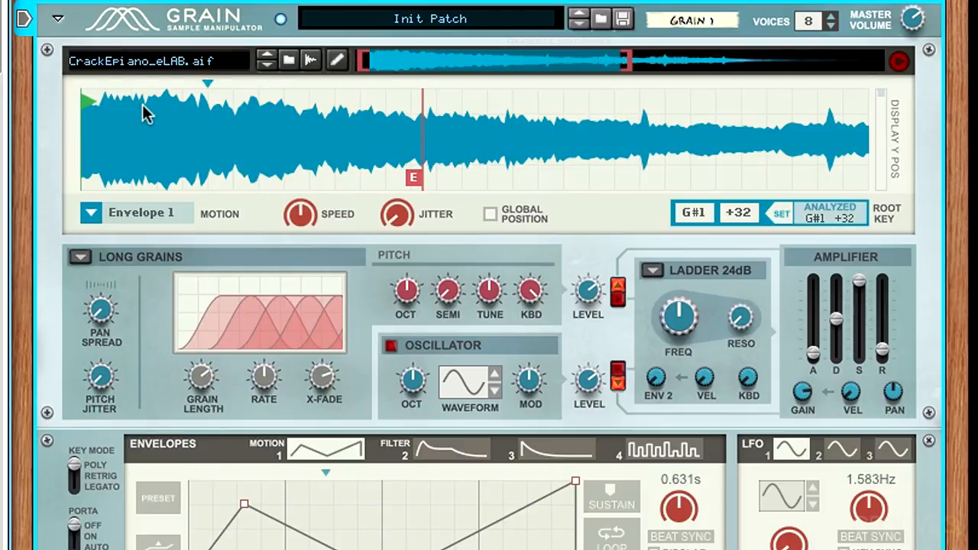
mouse_move(101, 218)
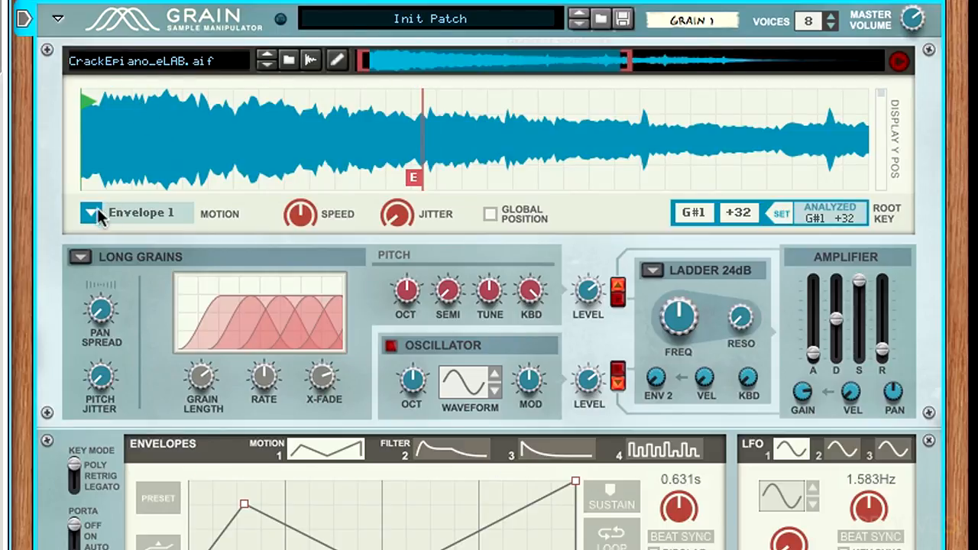
Set Grain's motion to FW Loop and move the loop end about three-quarters through the sample
click(91, 212)
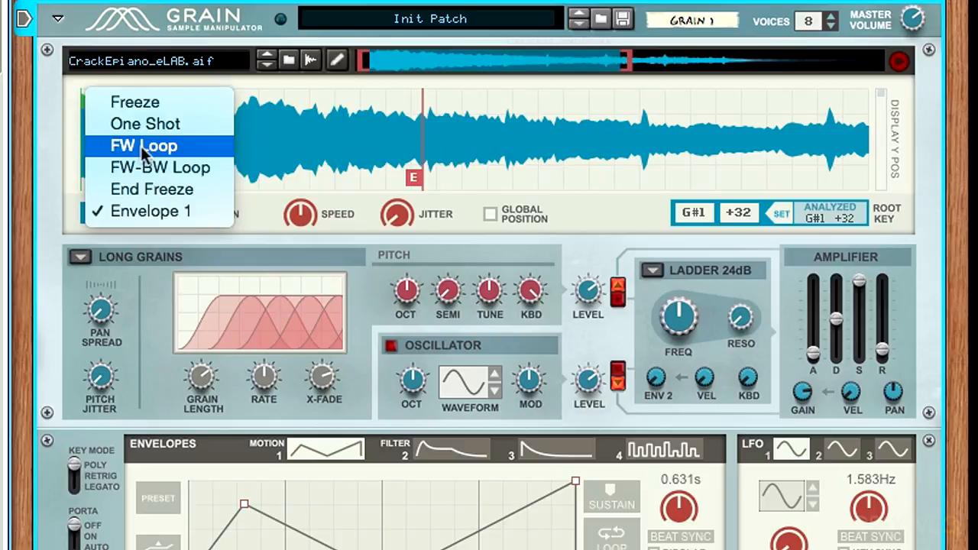
click(143, 146)
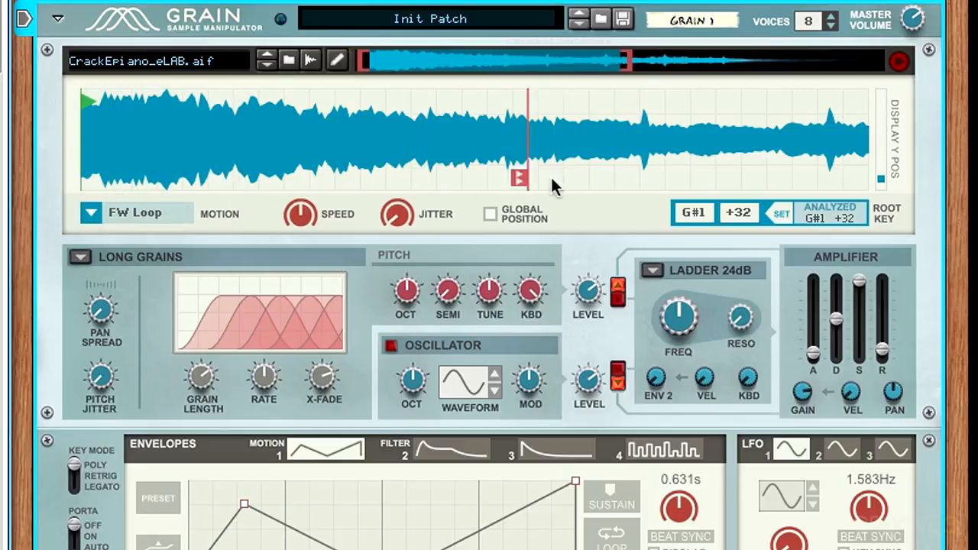
drag(520, 178, 645, 178)
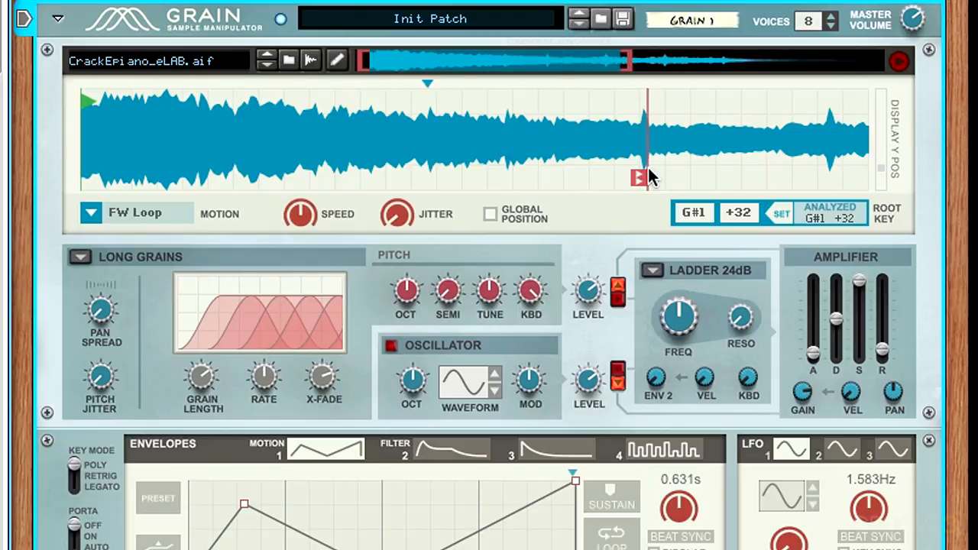
mouse_move(406, 294)
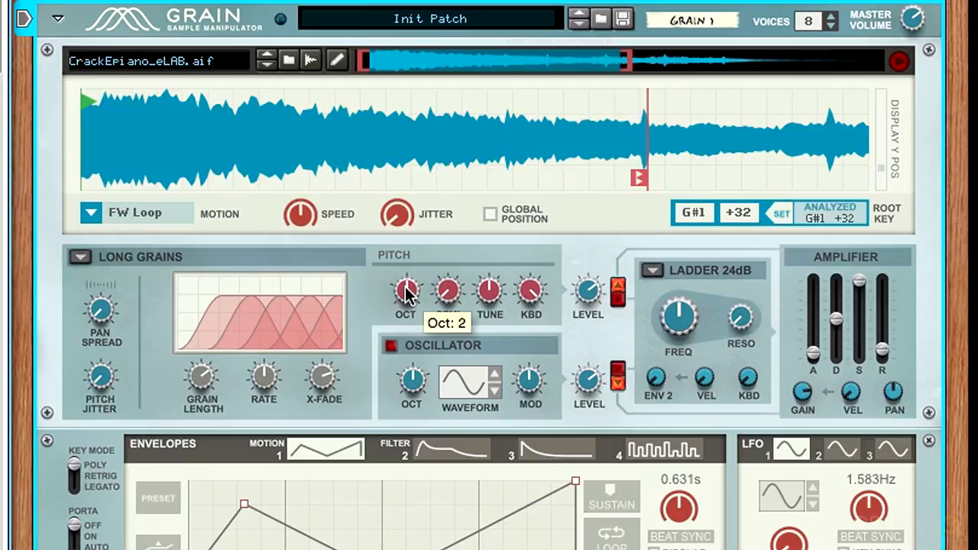
Try the Pitch OCT knob at 1, then settle it at octave 3
drag(406, 292, 405, 313)
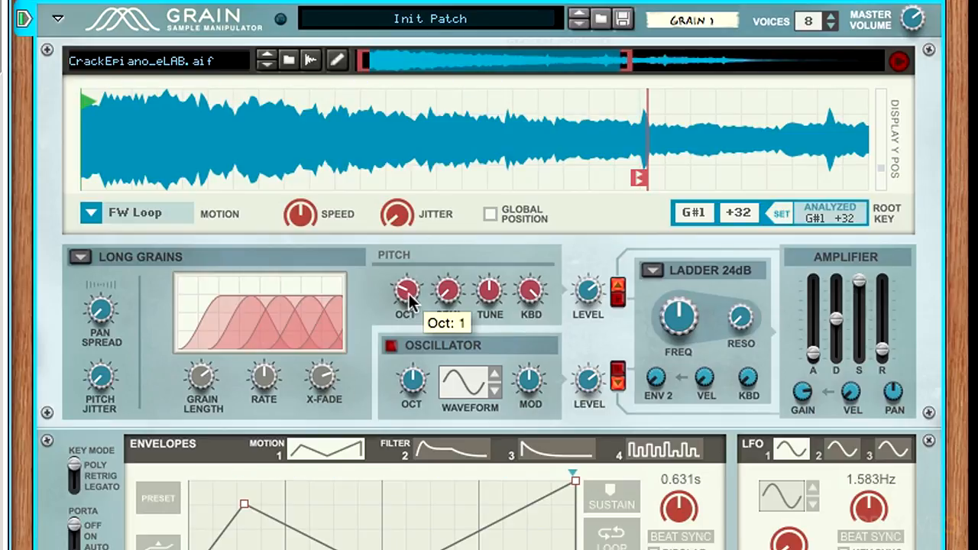
drag(406, 295, 406, 279)
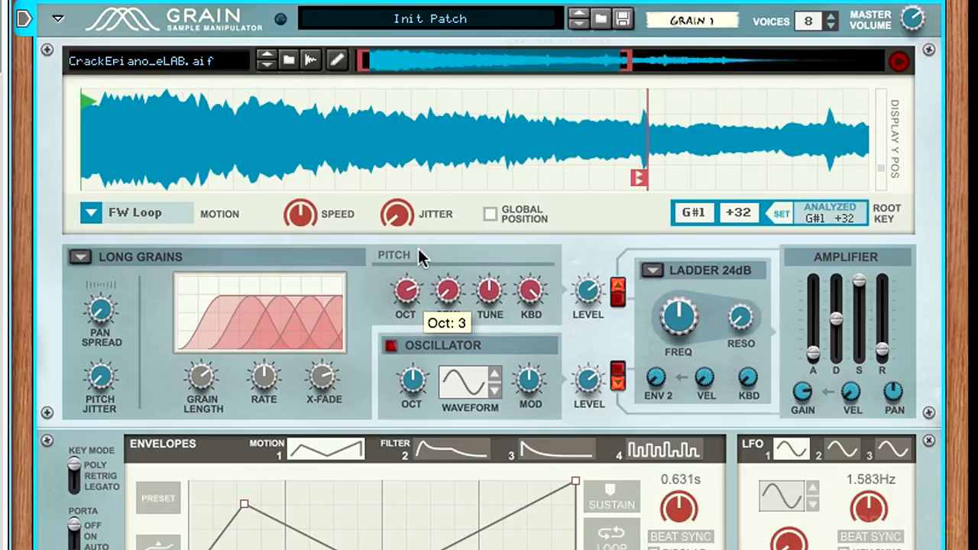
mouse_move(405, 298)
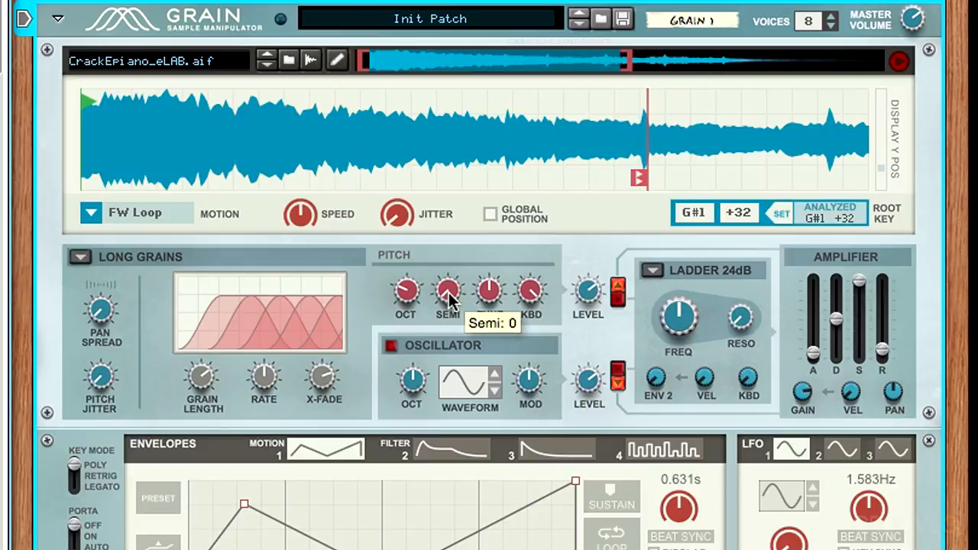
drag(447, 293, 449, 287)
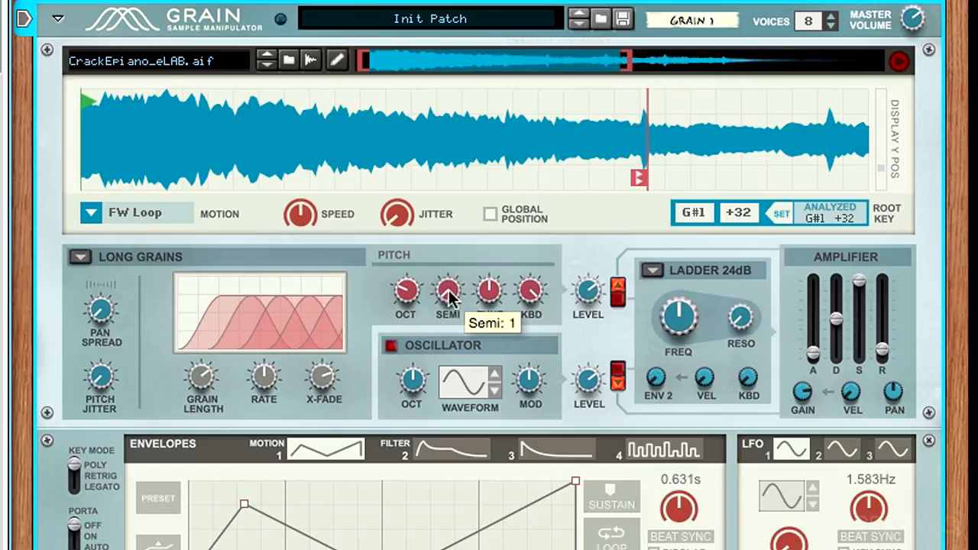
drag(448, 293, 449, 301)
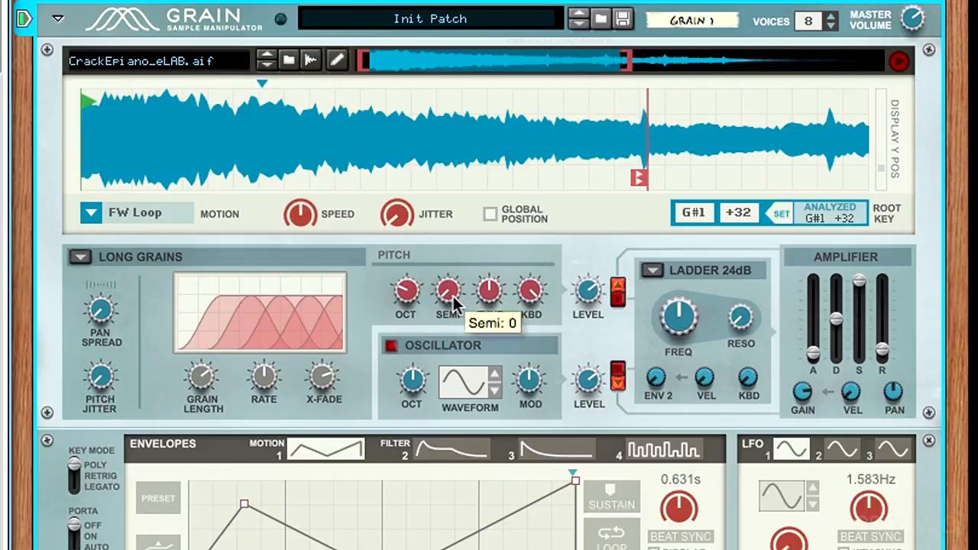
drag(447, 295, 448, 282)
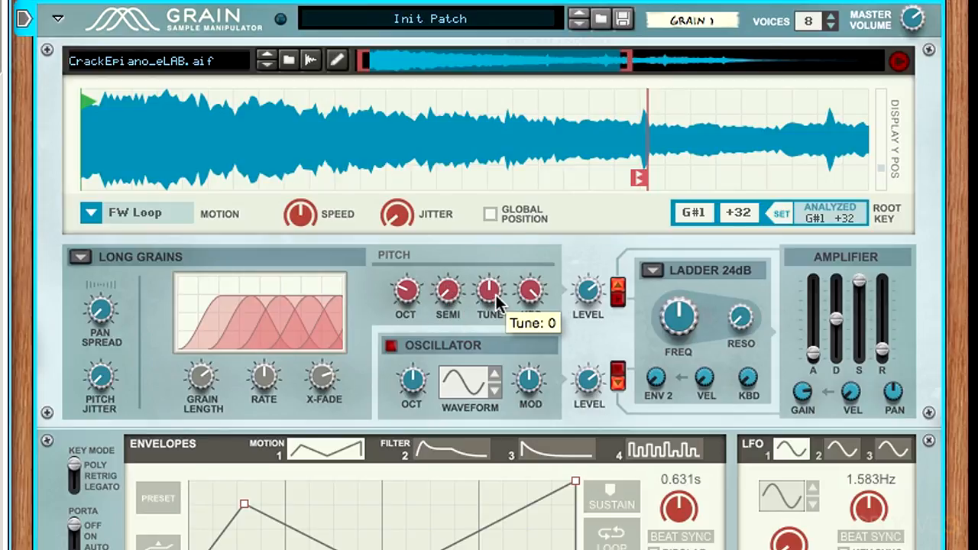
mouse_move(512, 323)
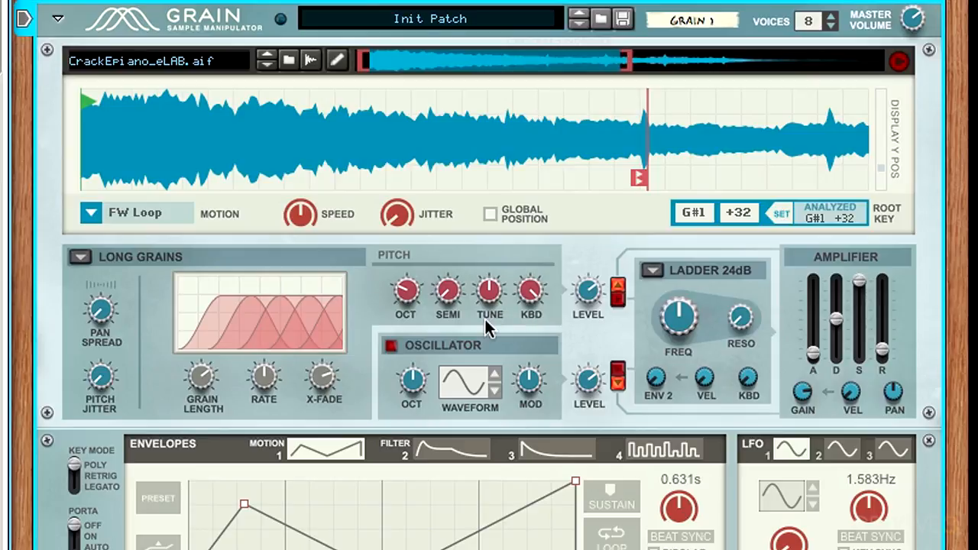
mouse_move(490, 292)
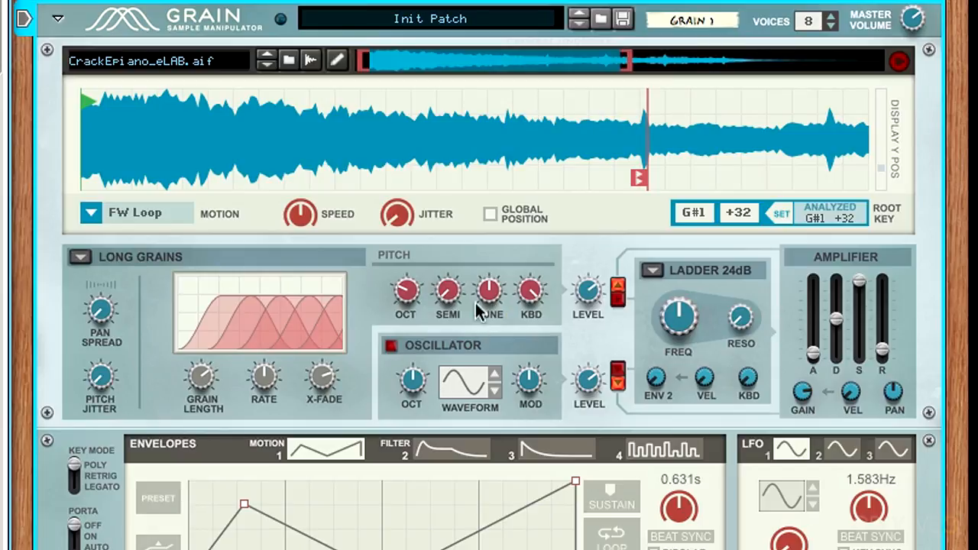
mouse_move(532, 297)
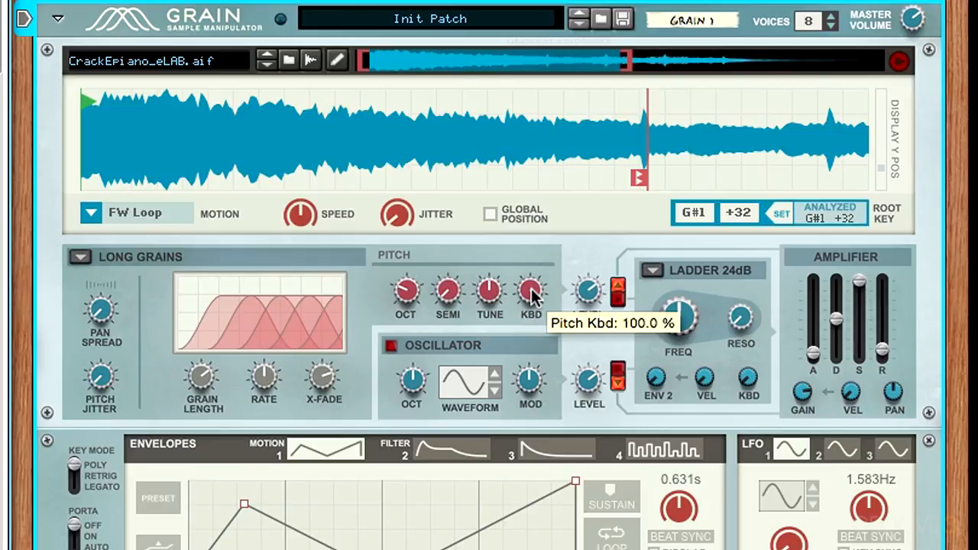
mouse_move(342, 158)
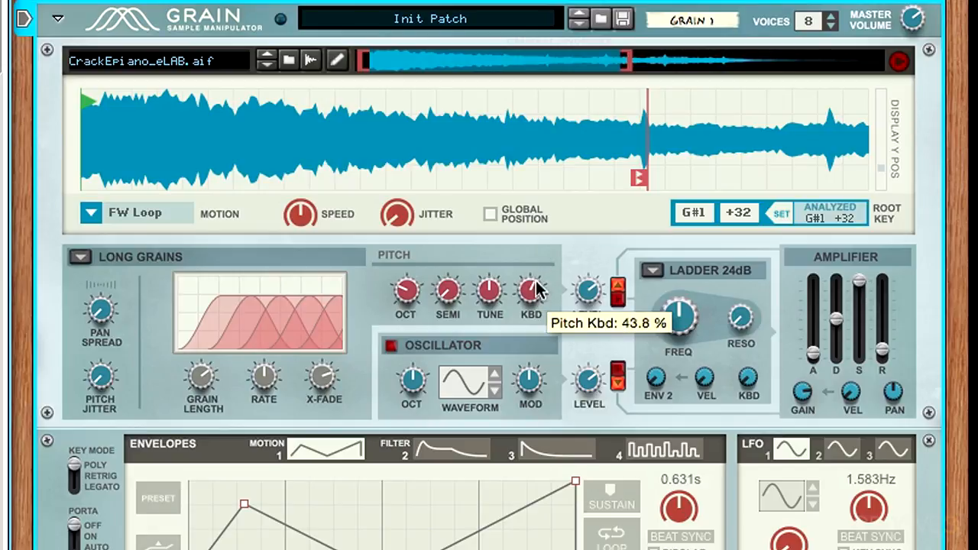
Turn Pitch KBD tracking down from 100% to 43.8%
drag(531, 294, 534, 286)
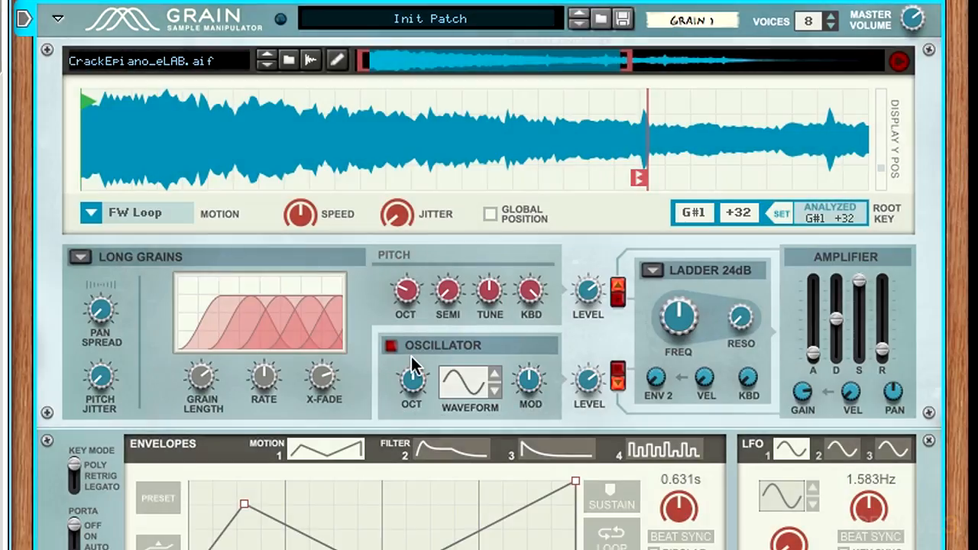
mouse_move(447, 394)
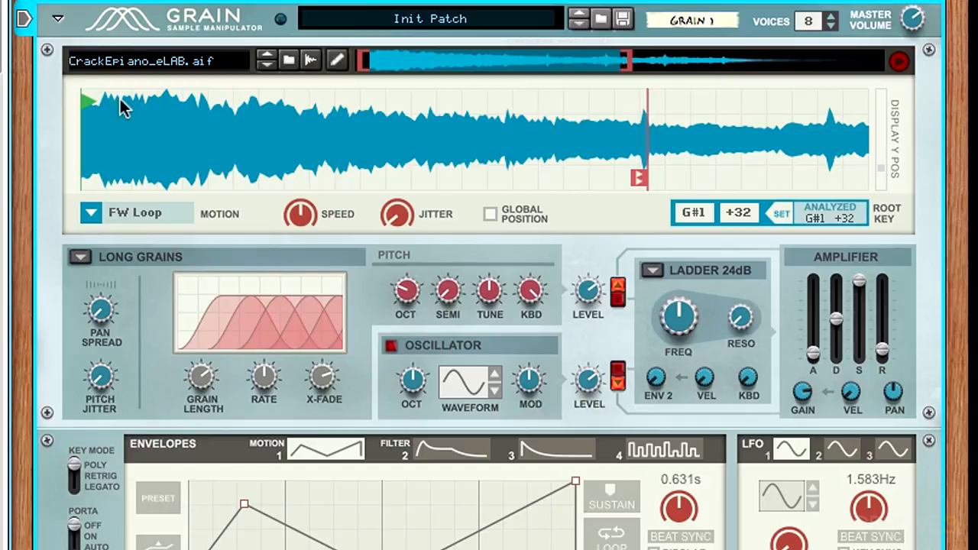
mouse_move(588, 294)
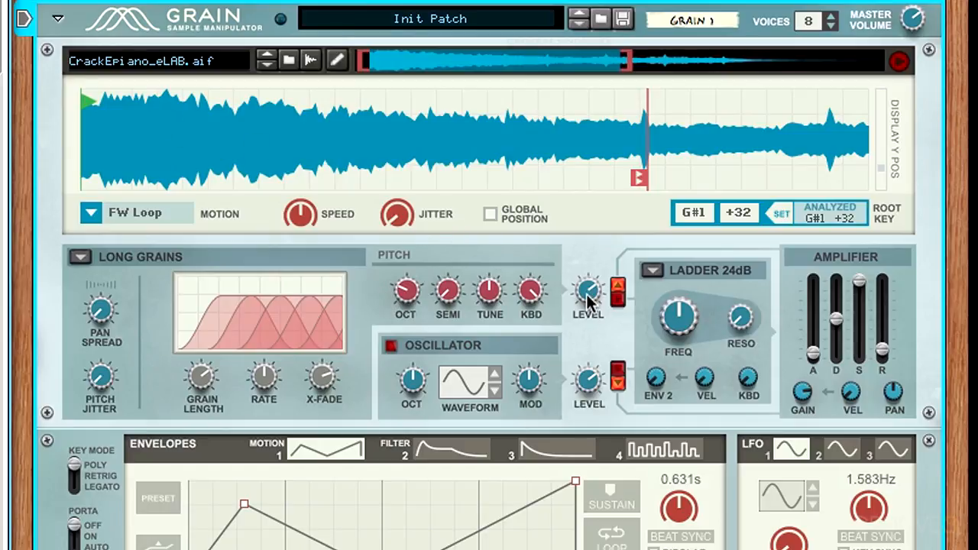
mouse_move(604, 348)
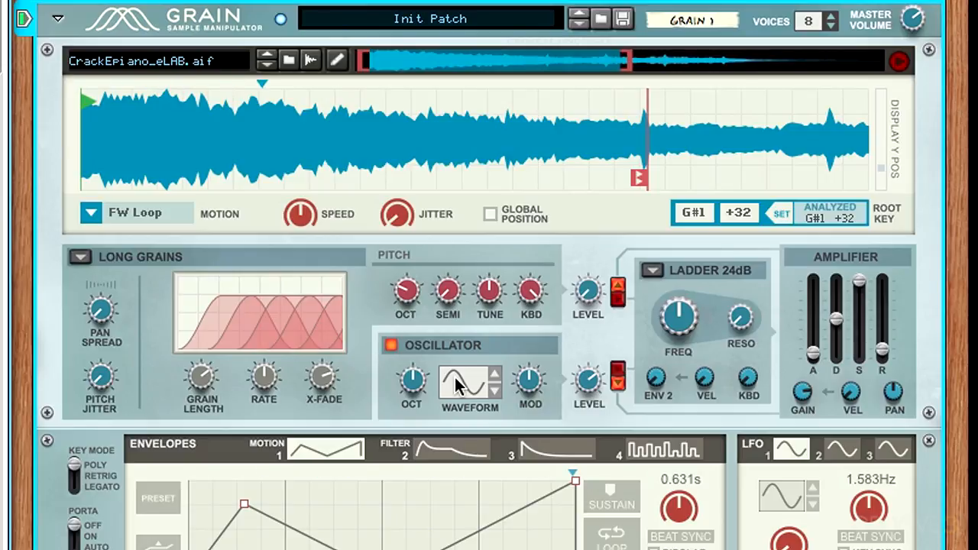
mouse_move(418, 395)
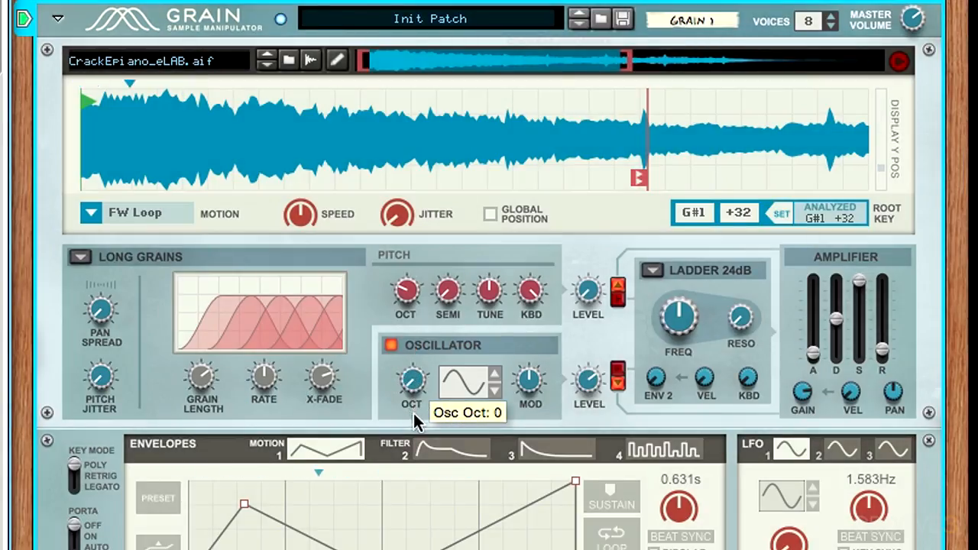
drag(411, 382, 417, 367)
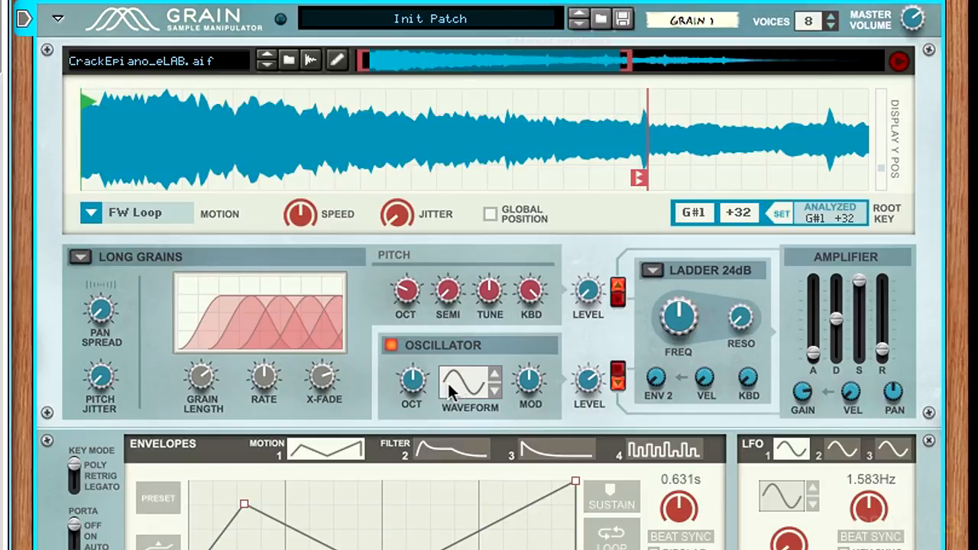
mouse_move(508, 126)
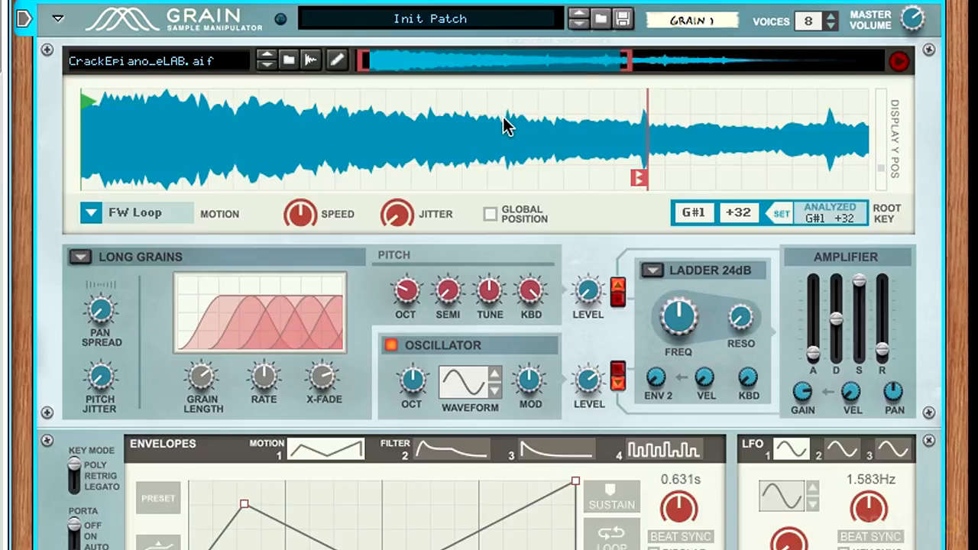
mouse_move(481, 403)
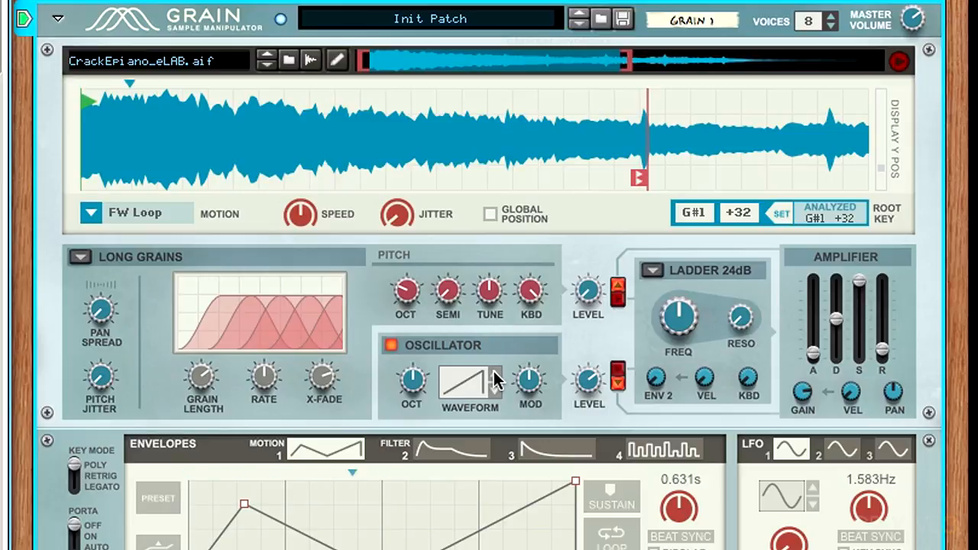
Step the sub oscillator waveform from sine to saw, then to square
click(464, 382)
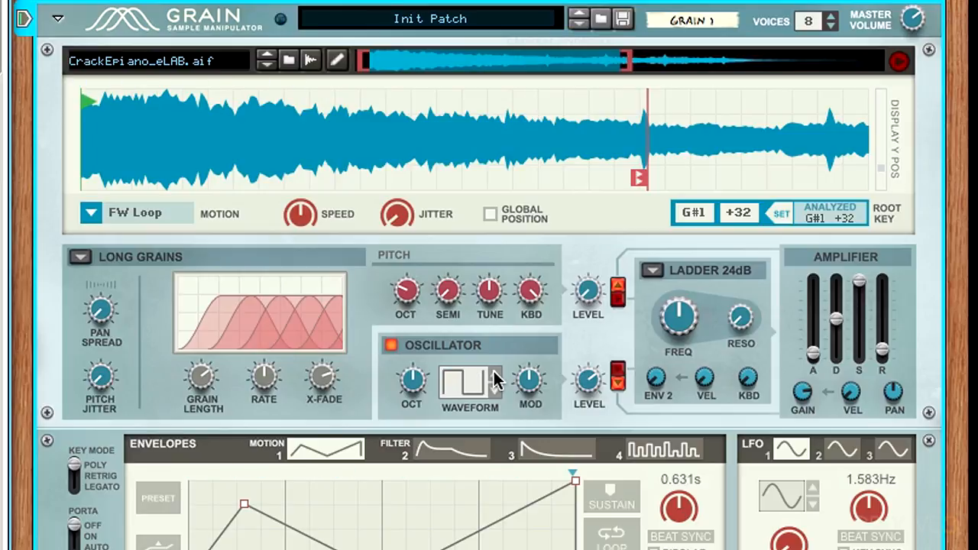
click(469, 382)
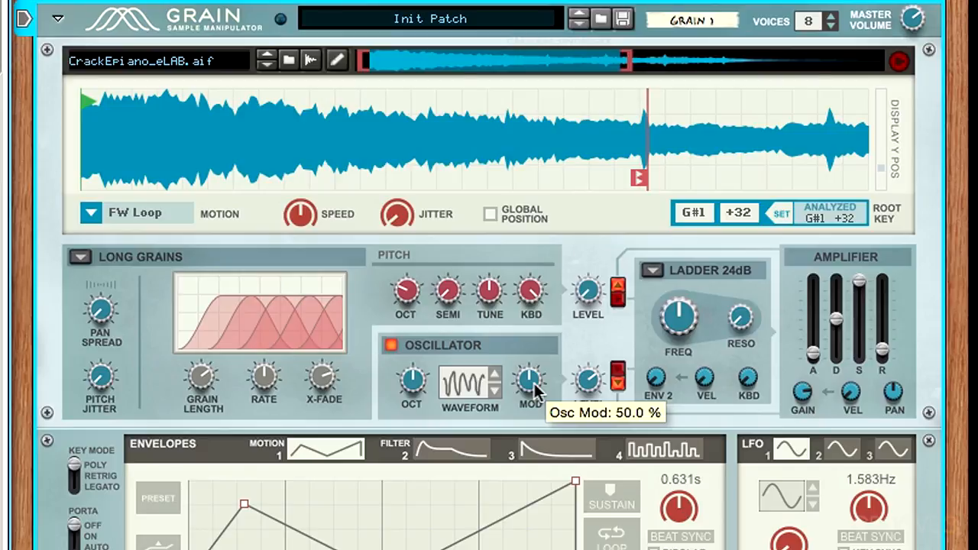
Sweep the oscillator MOD knob from 50% through 75%, near zero and 40%, ending at 87.5% on saw
drag(530, 382, 529, 393)
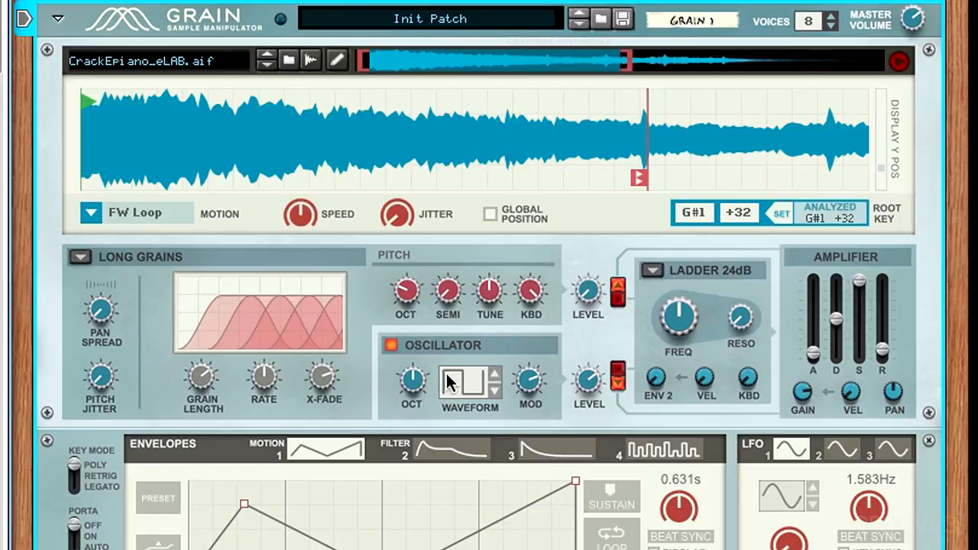
mouse_move(468, 385)
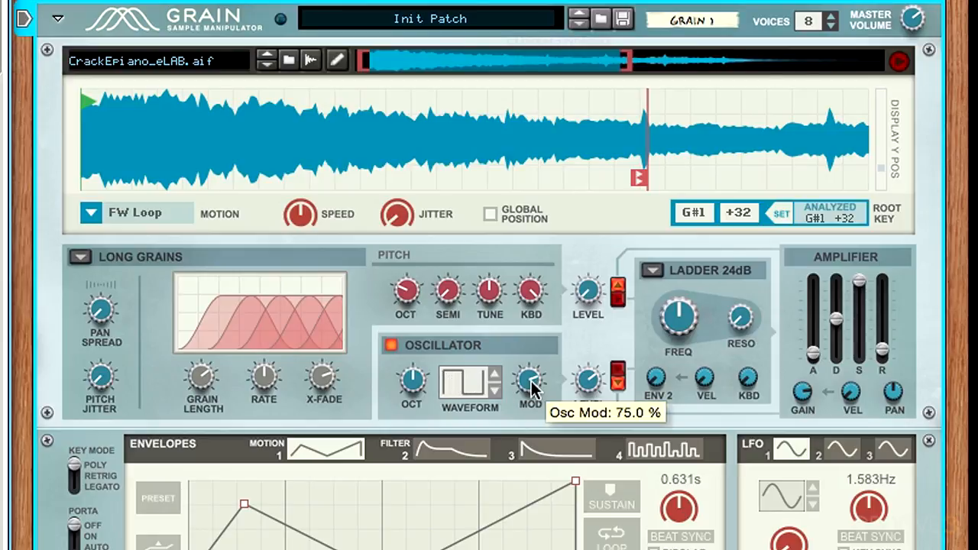
drag(530, 381, 530, 386)
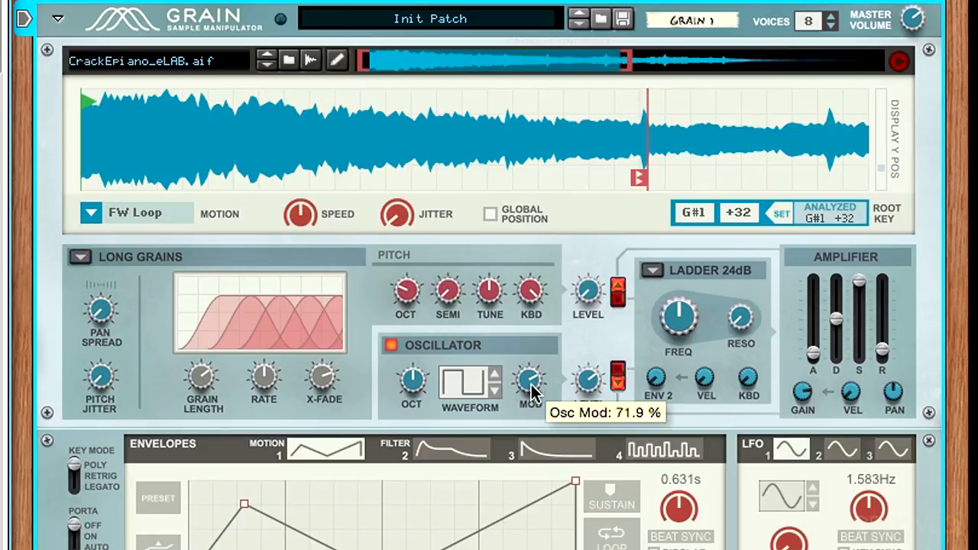
drag(531, 382, 539, 439)
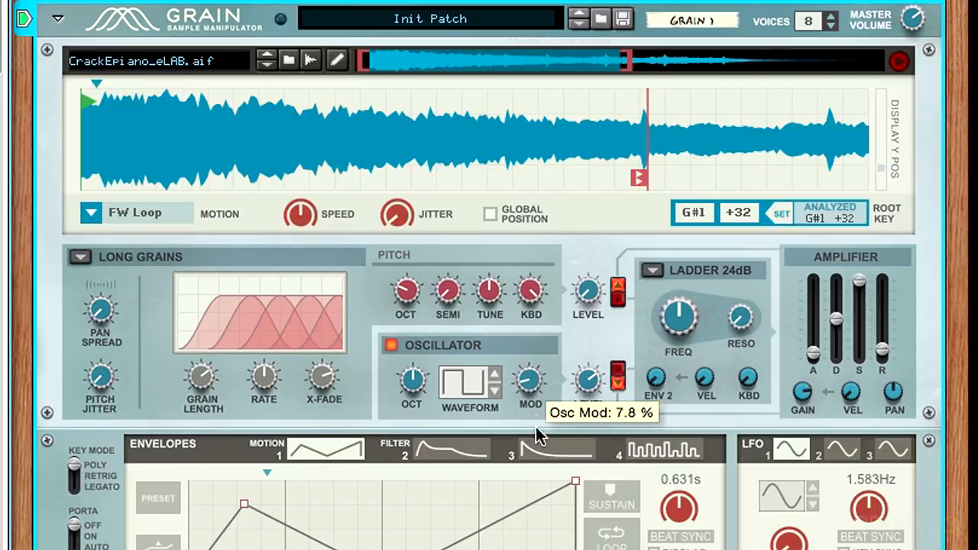
drag(529, 382, 539, 359)
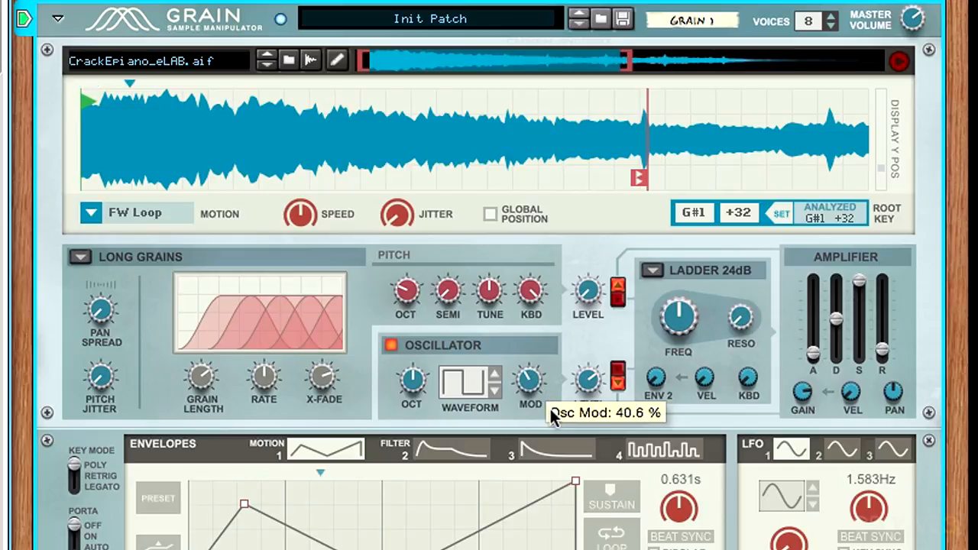
drag(530, 389, 529, 359)
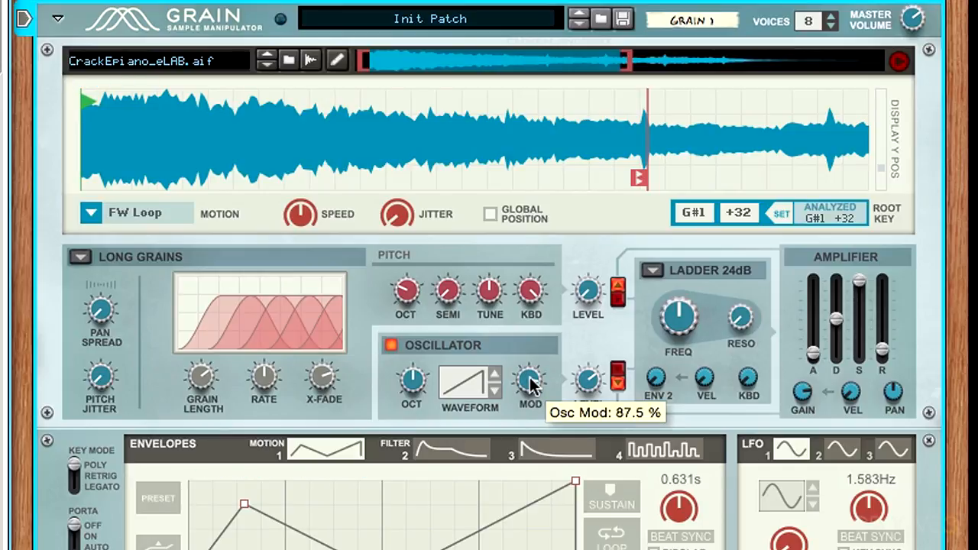
drag(529, 384, 535, 447)
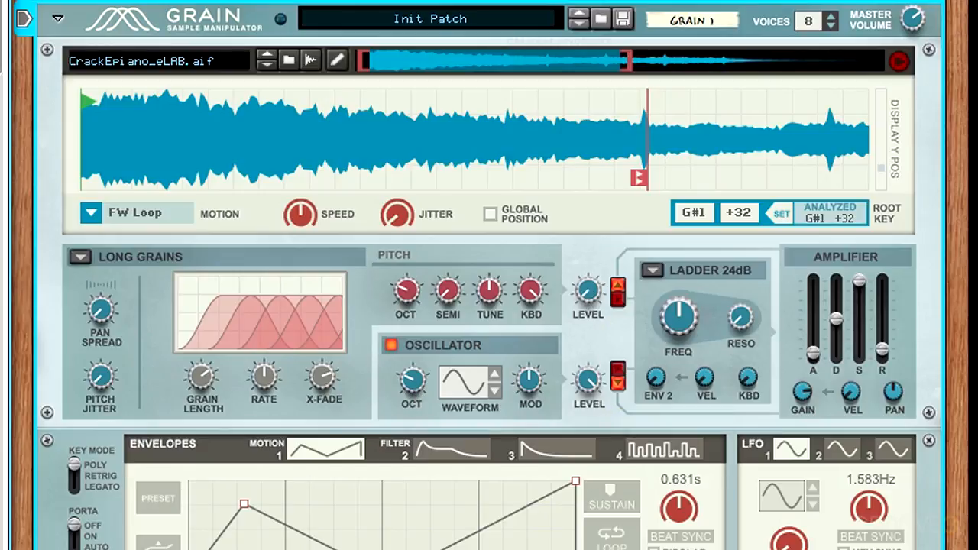
mouse_move(588, 390)
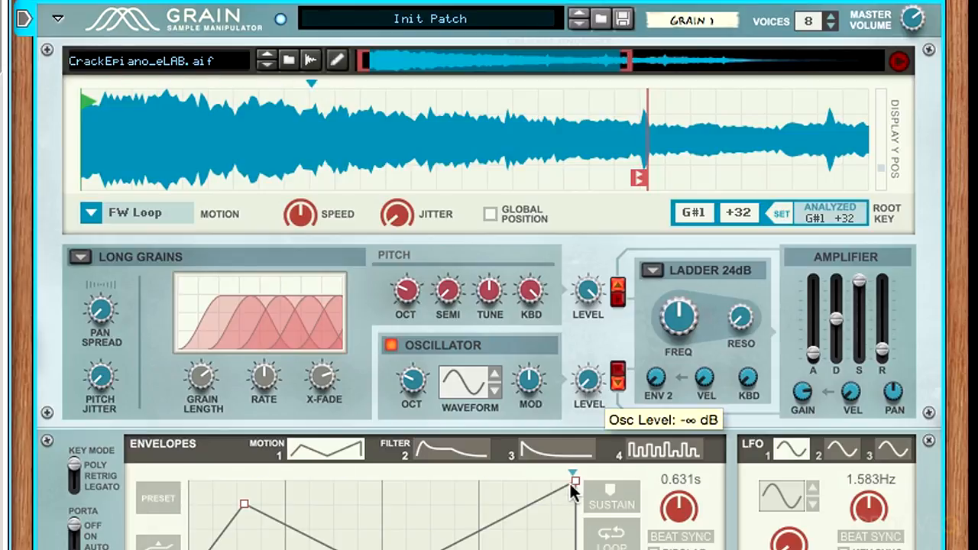
Raise the sine oscillator LEVEL from -∞ to 5.2 dB, then switch the oscillator off
drag(587, 380, 587, 379)
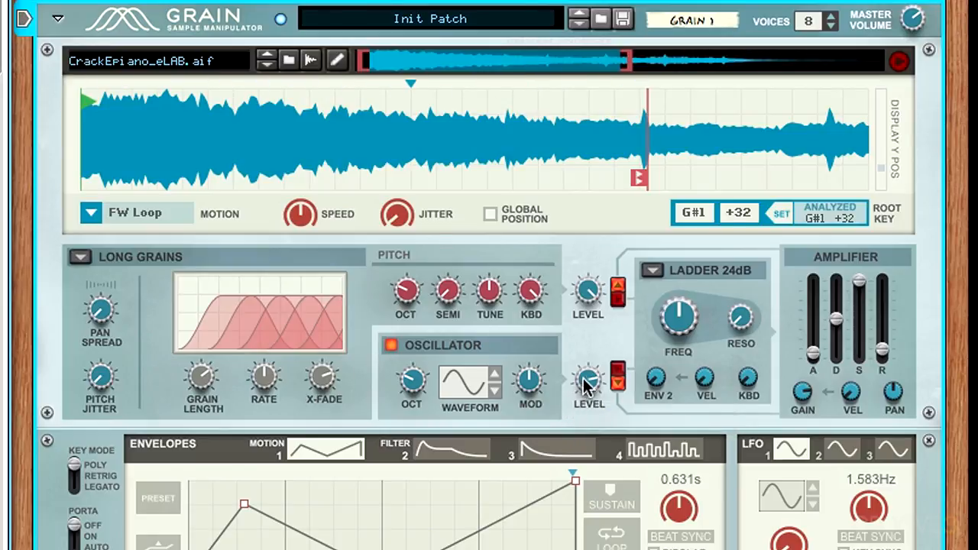
mouse_move(588, 382)
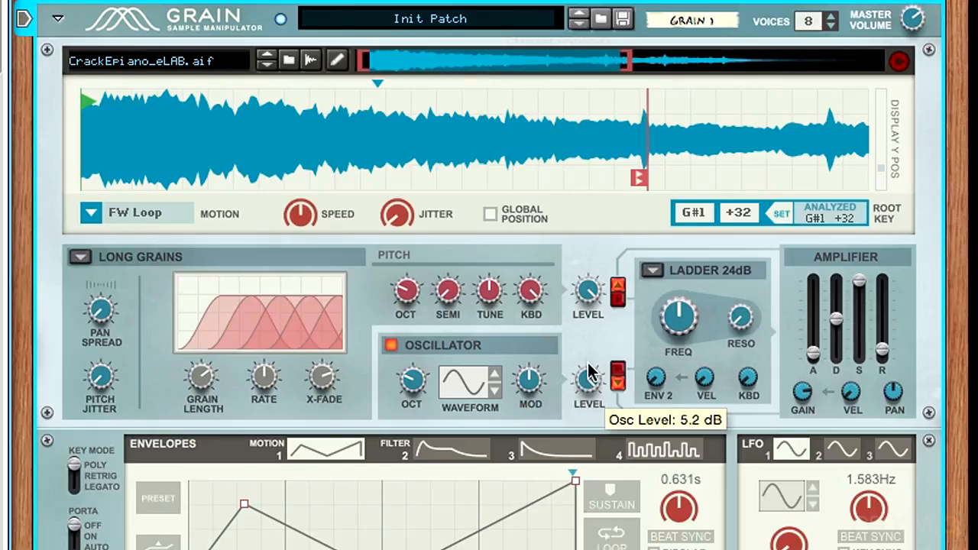
mouse_move(397, 352)
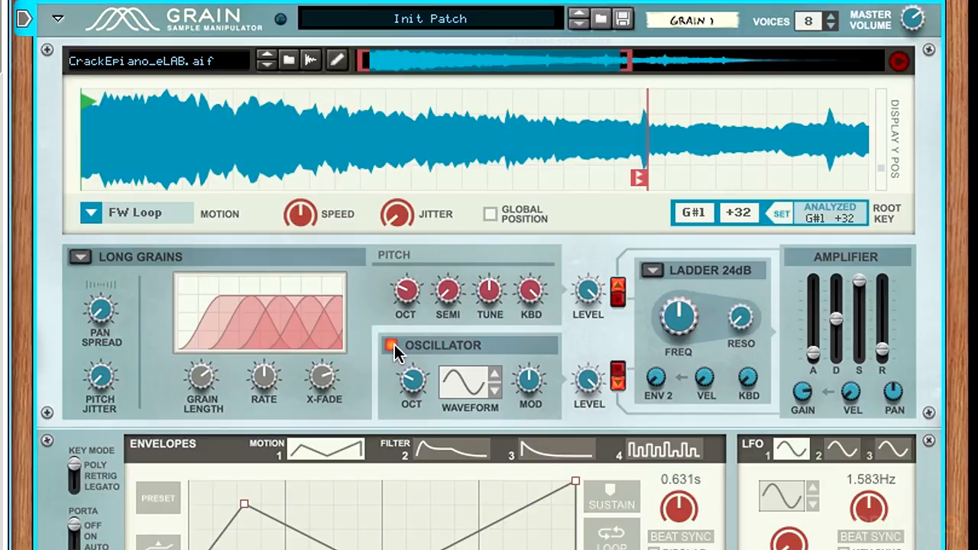
click(391, 345)
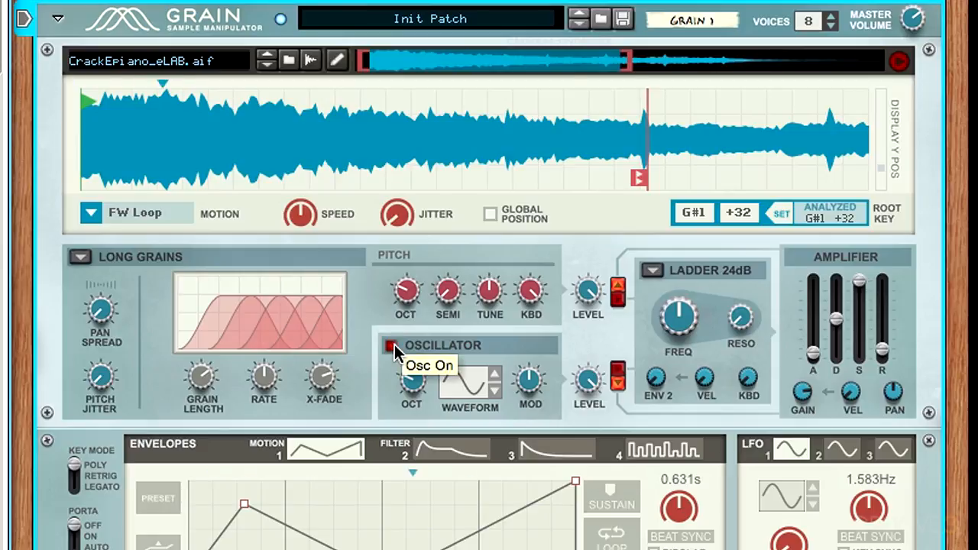